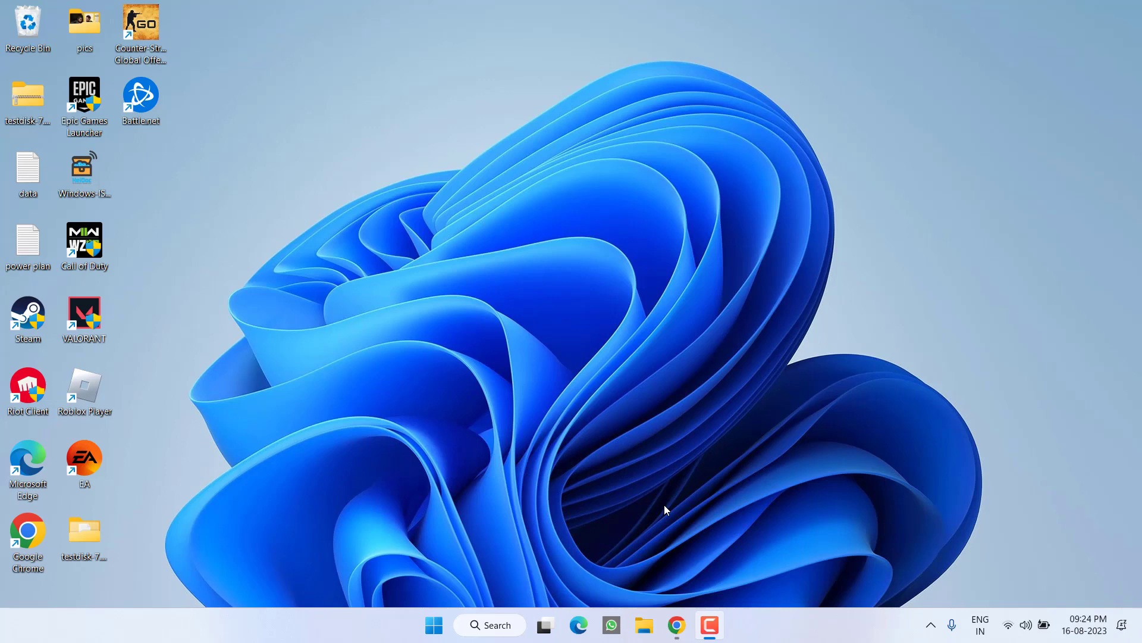
mouse_move(437, 160)
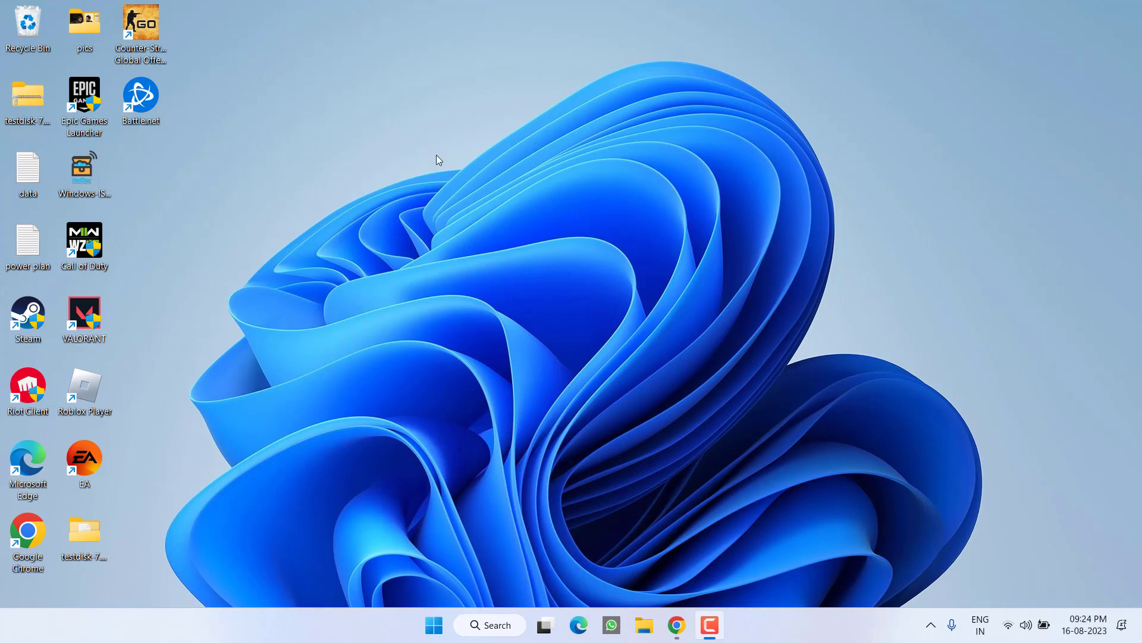
Check drive F:'s properties show FAT32 and view its files in This PC before converting
click(642, 625)
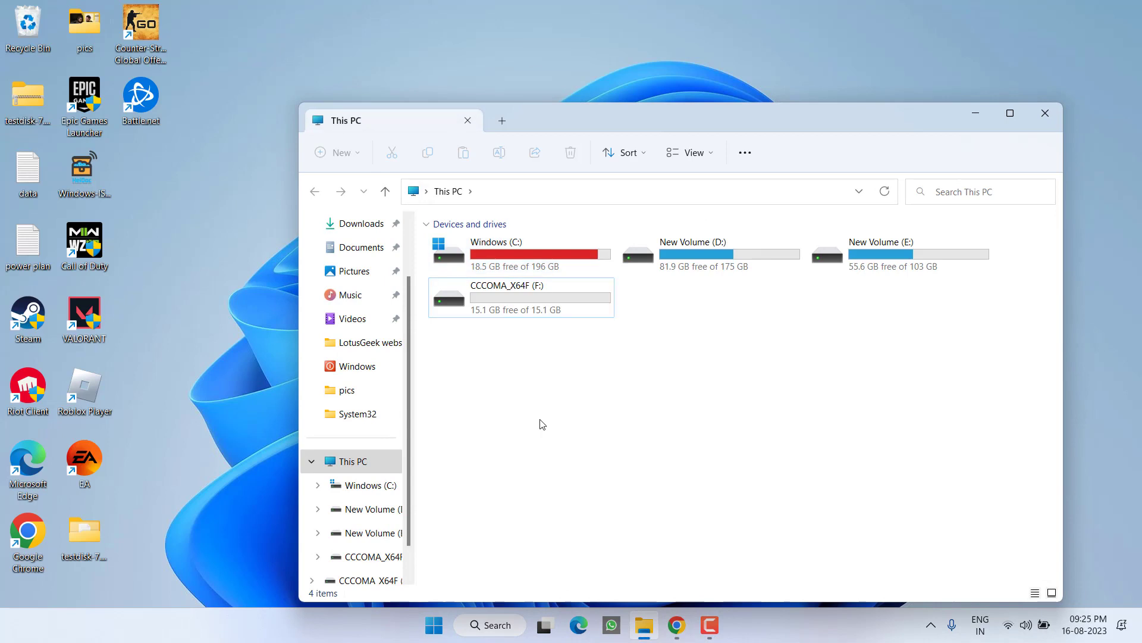
click(520, 296)
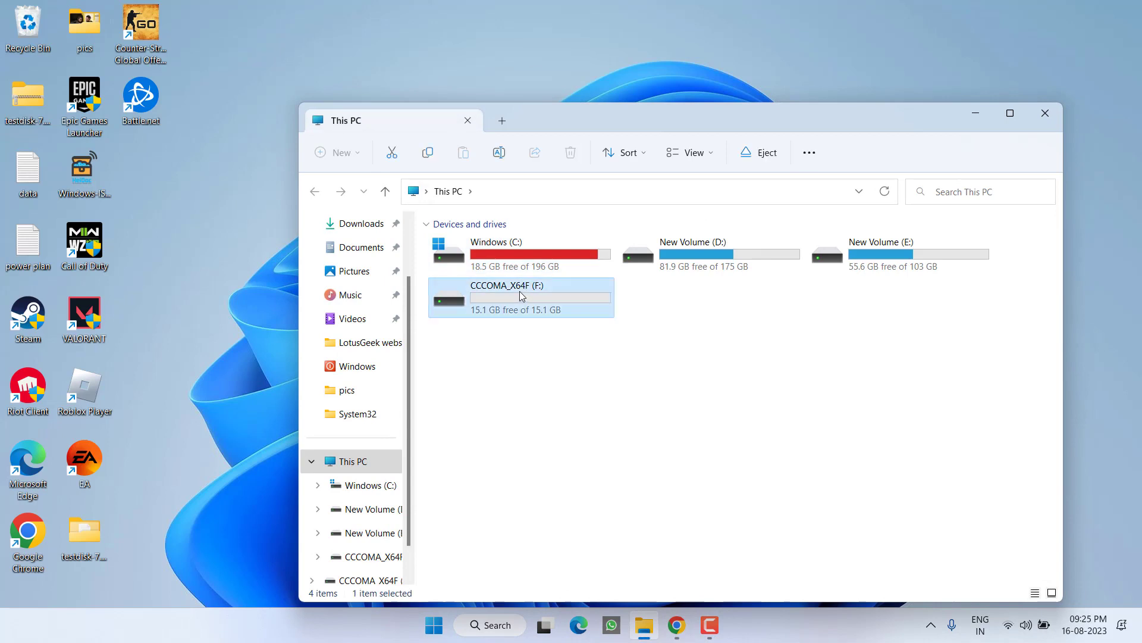
right_click(520, 297)
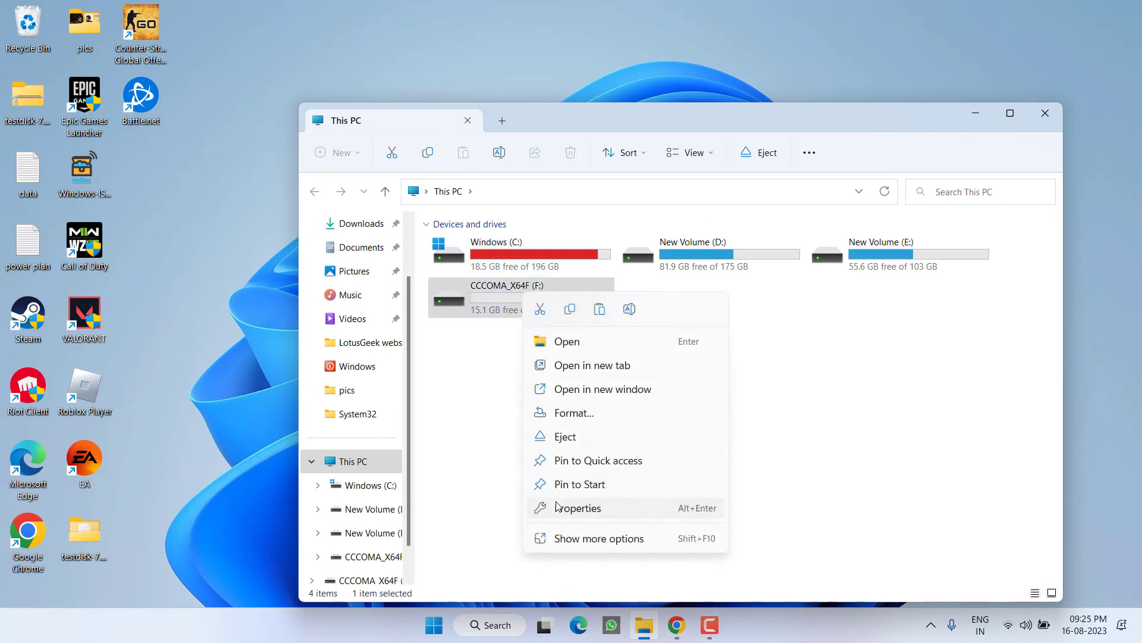
click(576, 508)
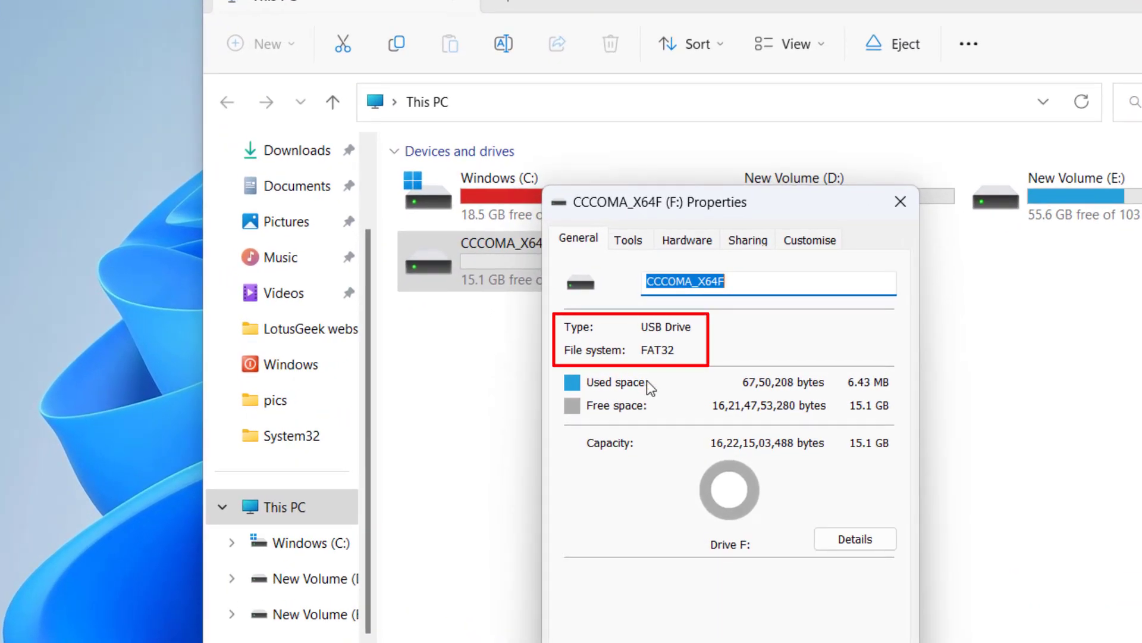
click(901, 202)
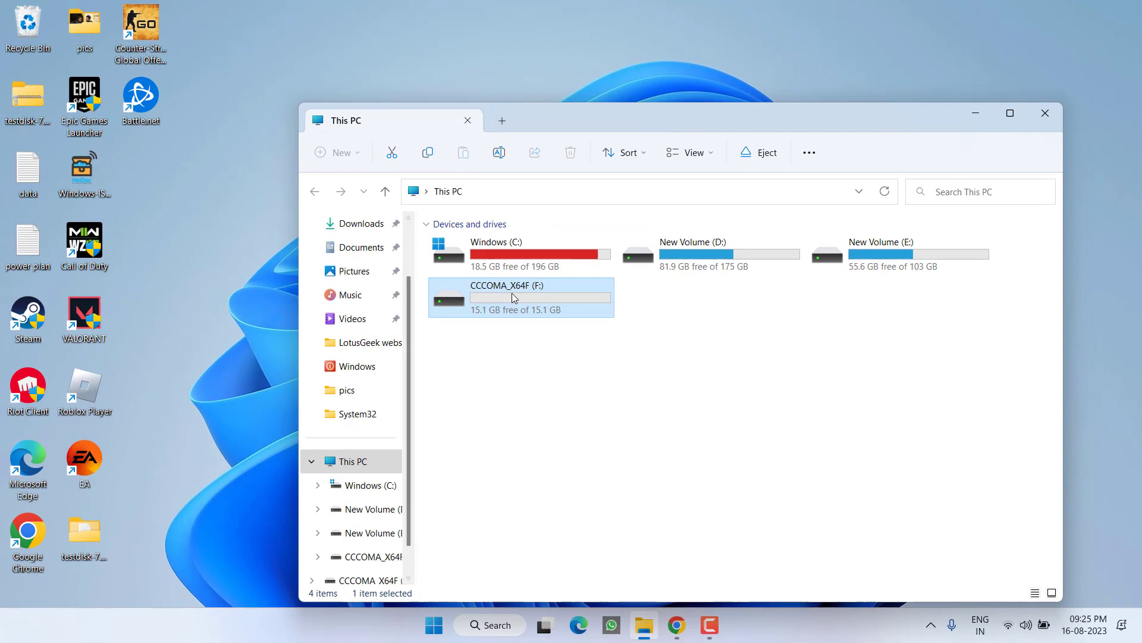
double_click(510, 298)
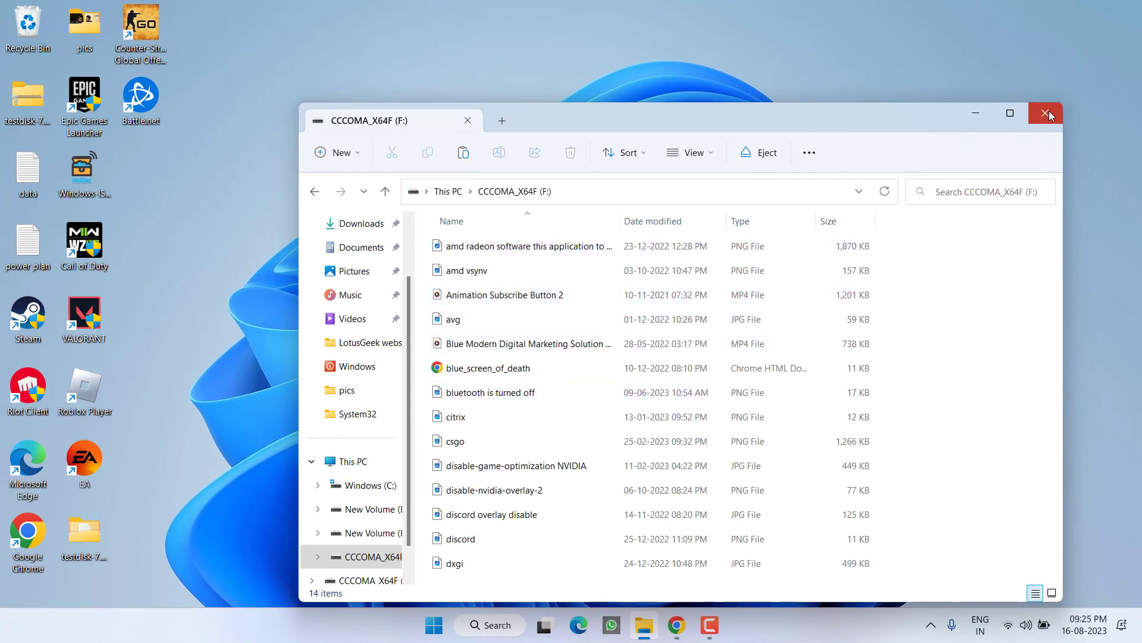
click(1050, 114)
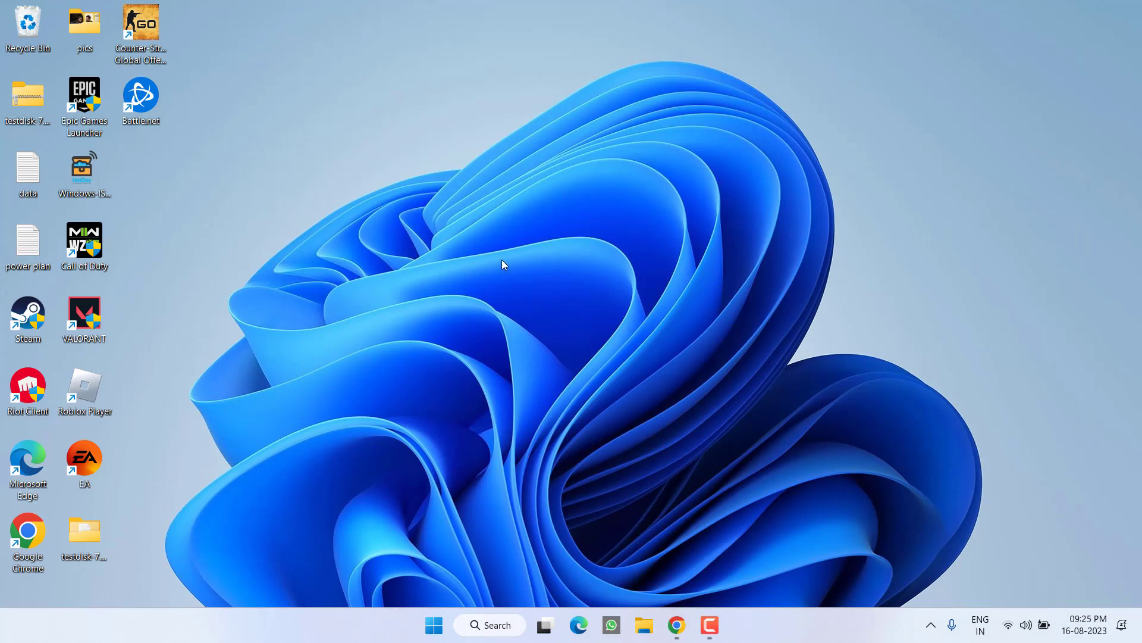
mouse_move(459, 556)
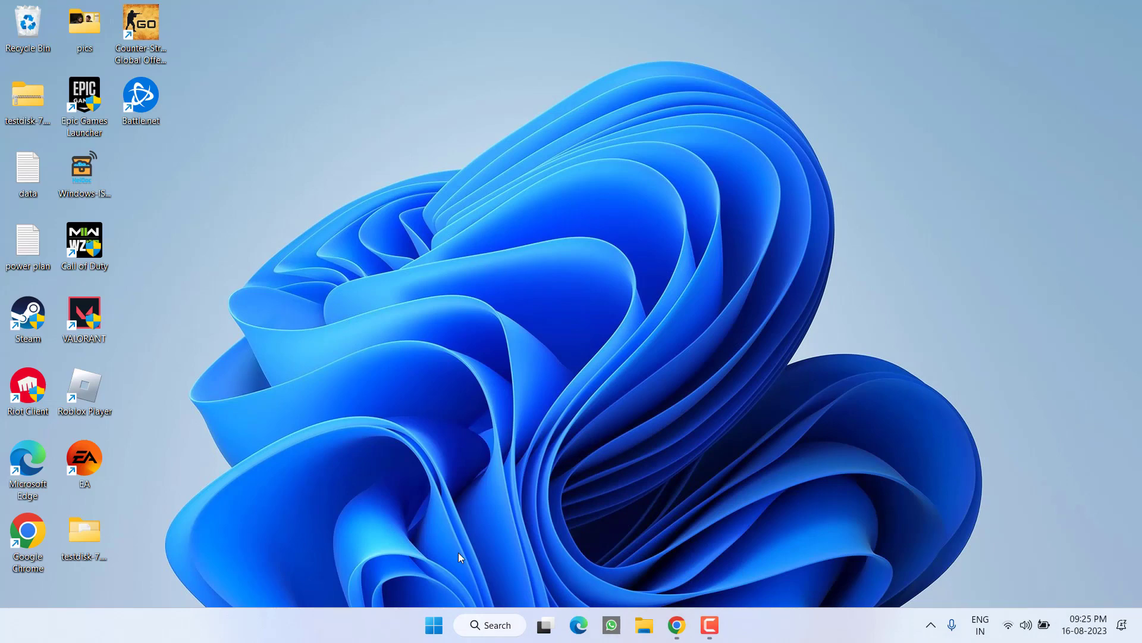
Launch Command Prompt as administrator from the Start search for 'cmd'
click(434, 625)
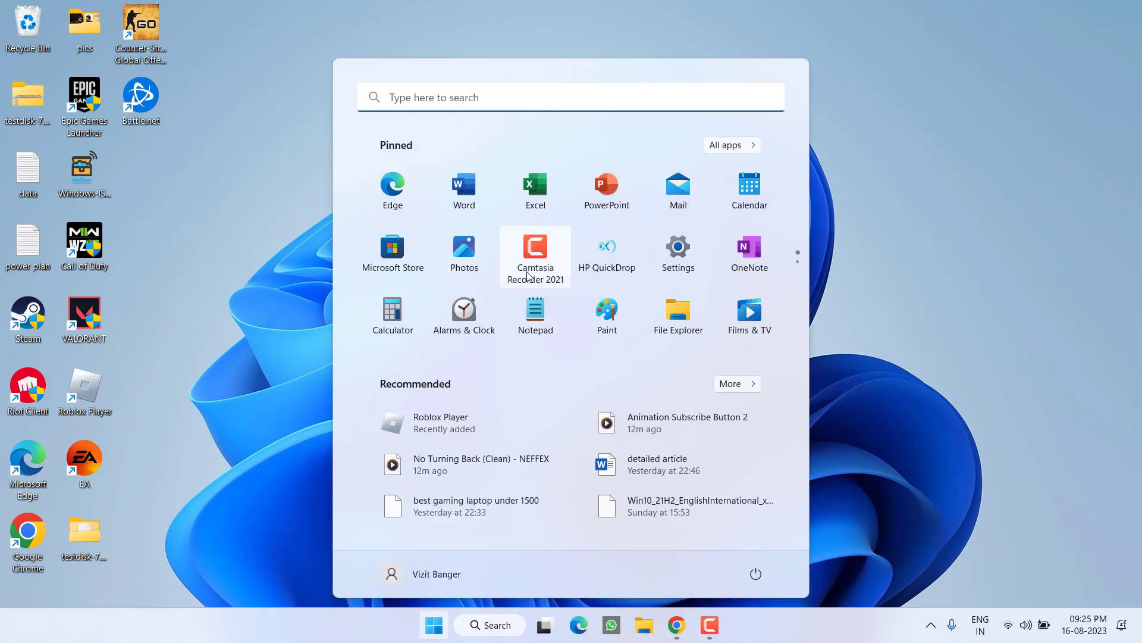
text(cmd)
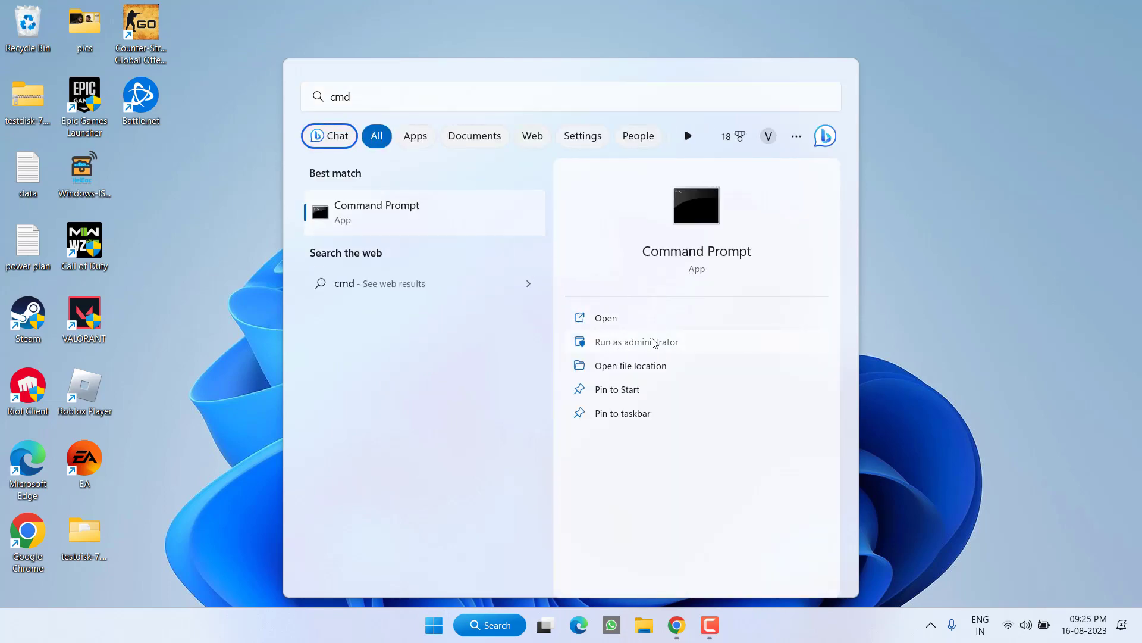
click(635, 342)
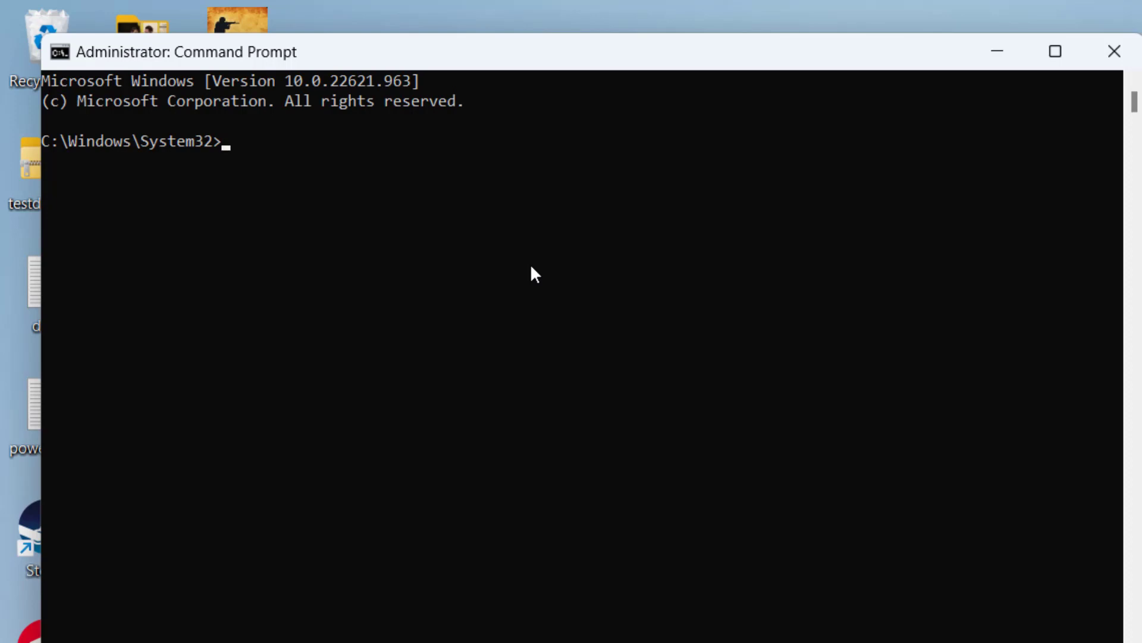
Run convert f: /fs:ntfs to turn the FAT32 volume into NTFS
text(convert)
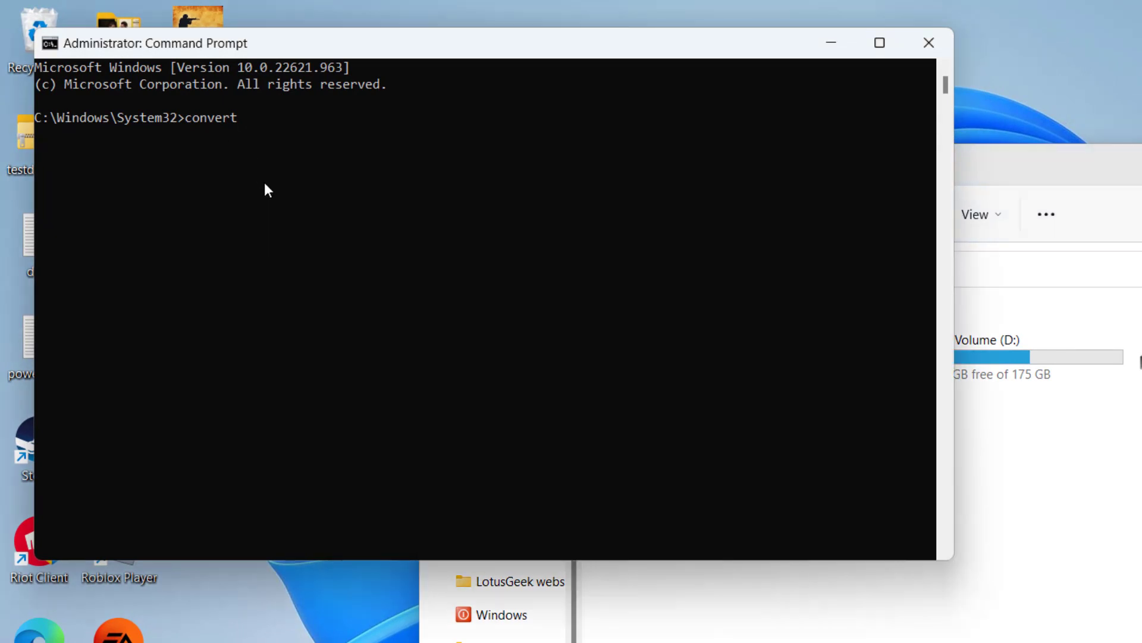
text(f)
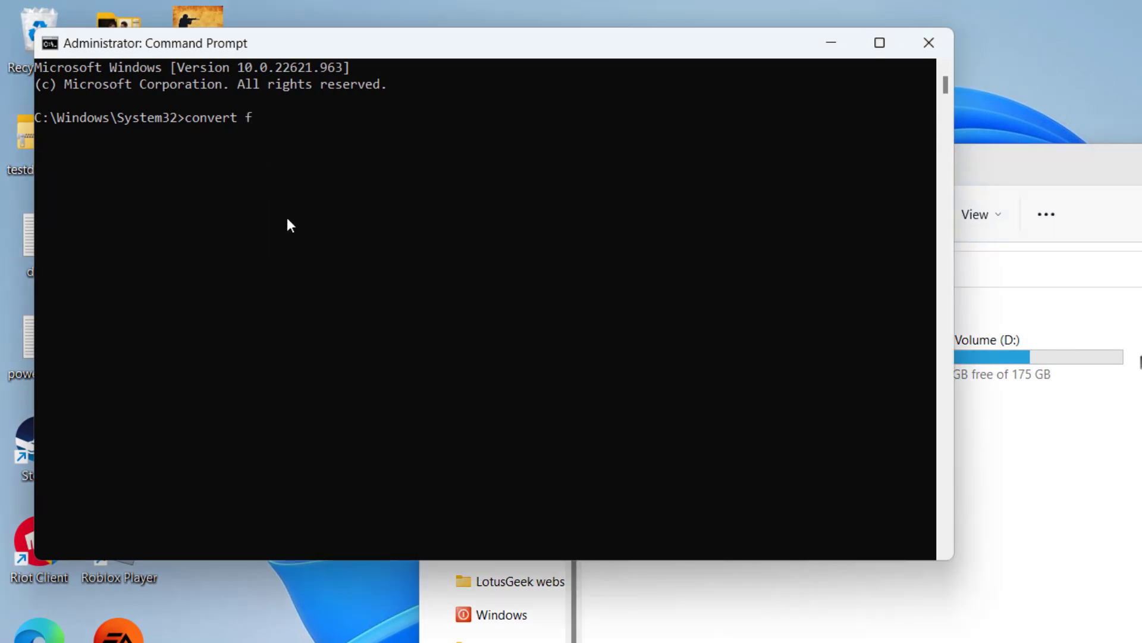
text(:)
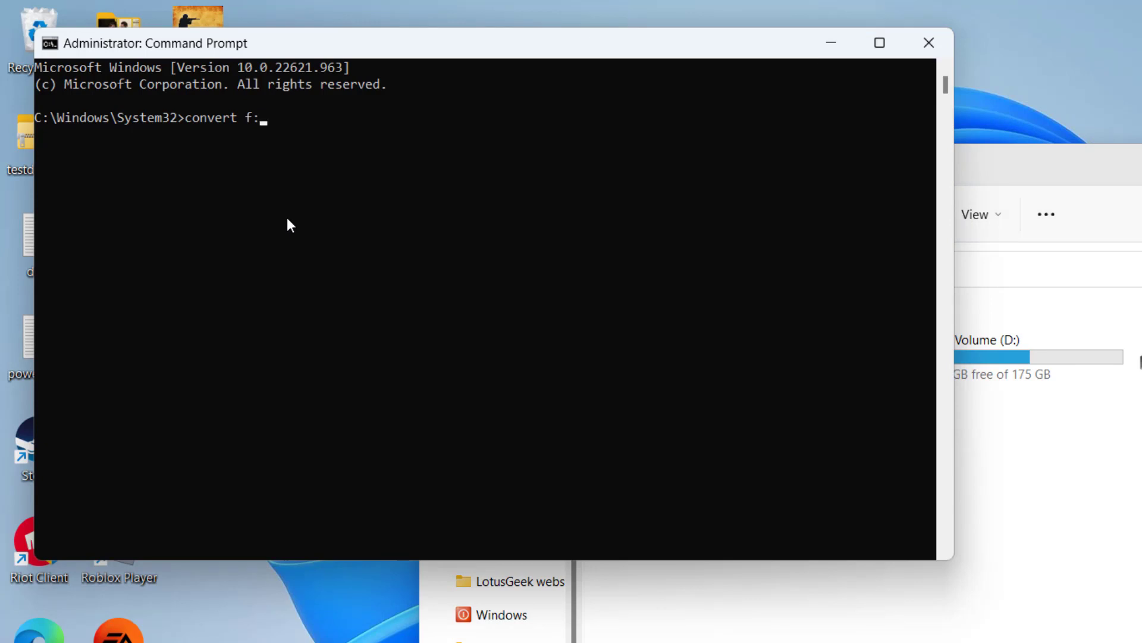
text(/fs)
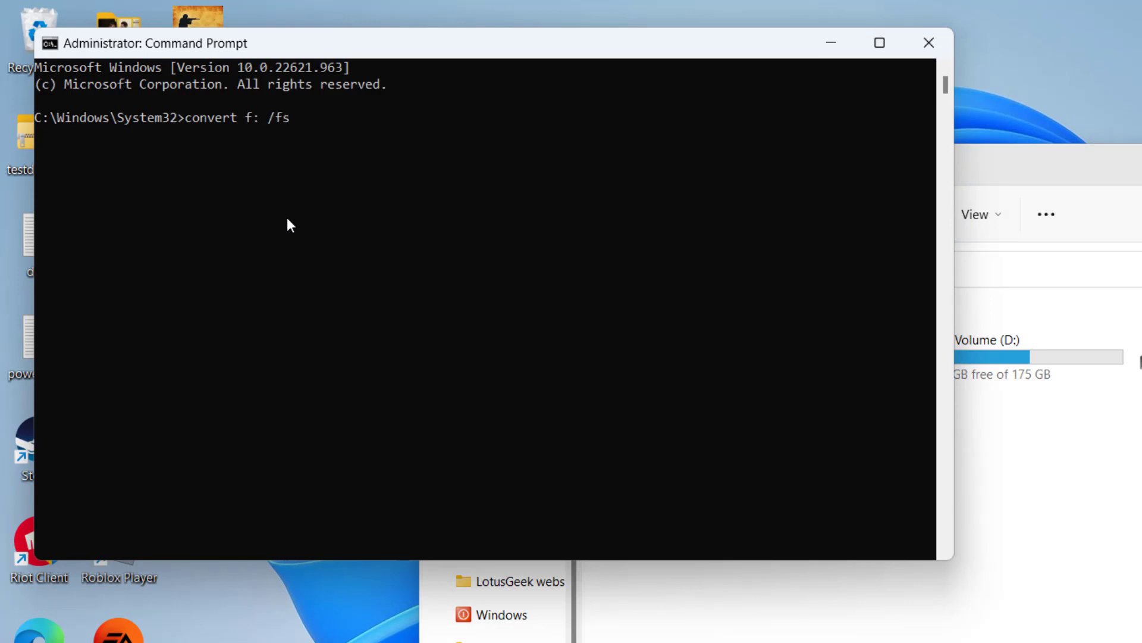
text(:)
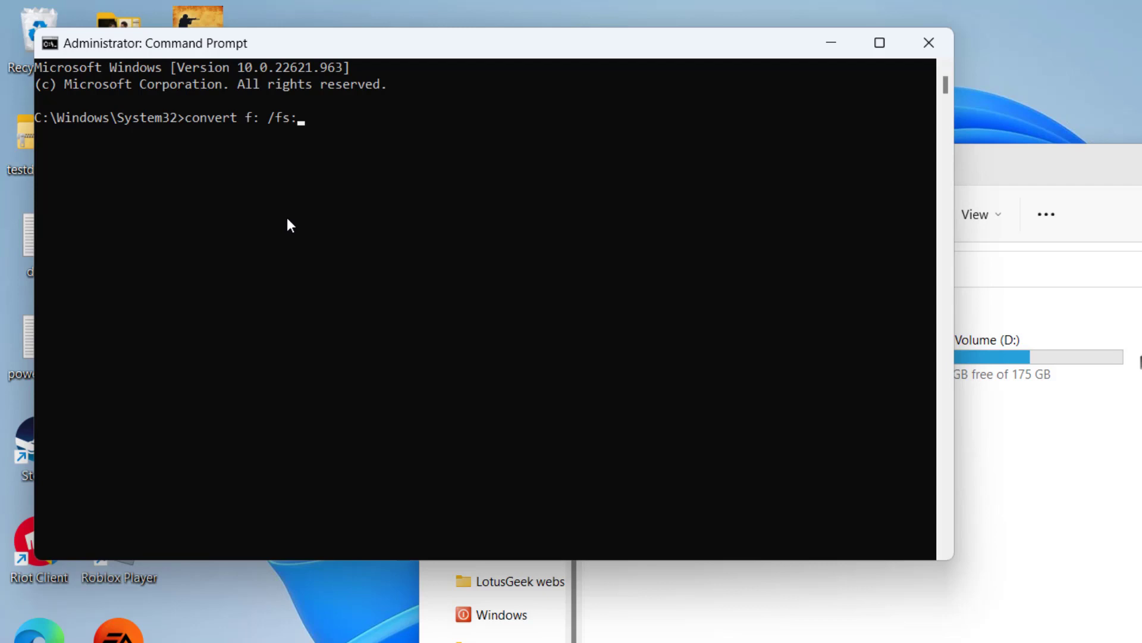
text(n)
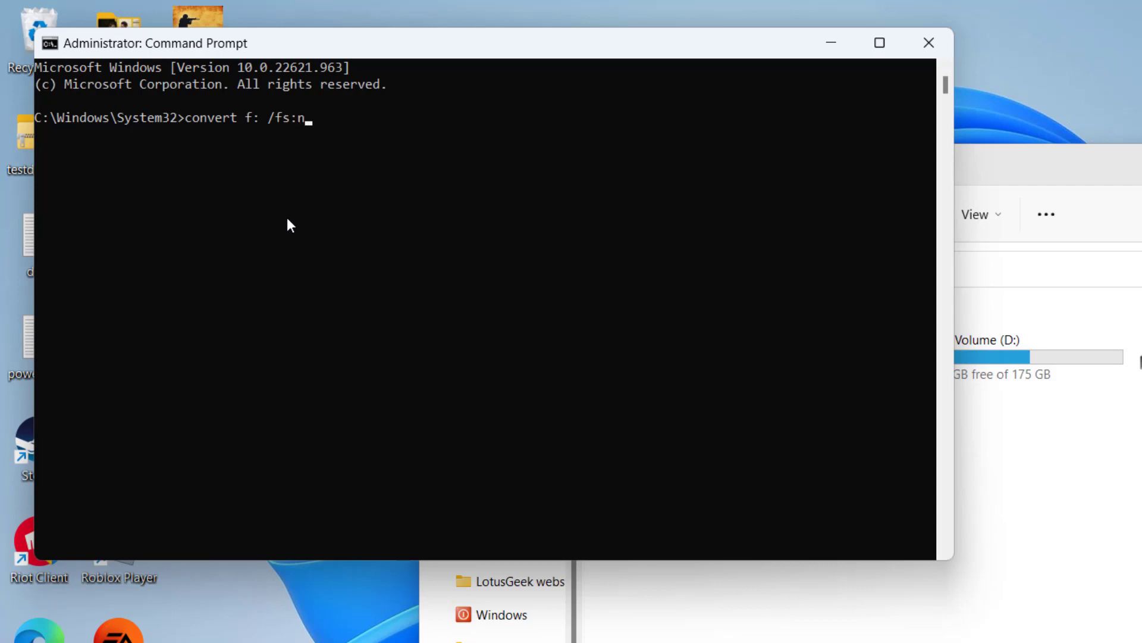
text(tfs)
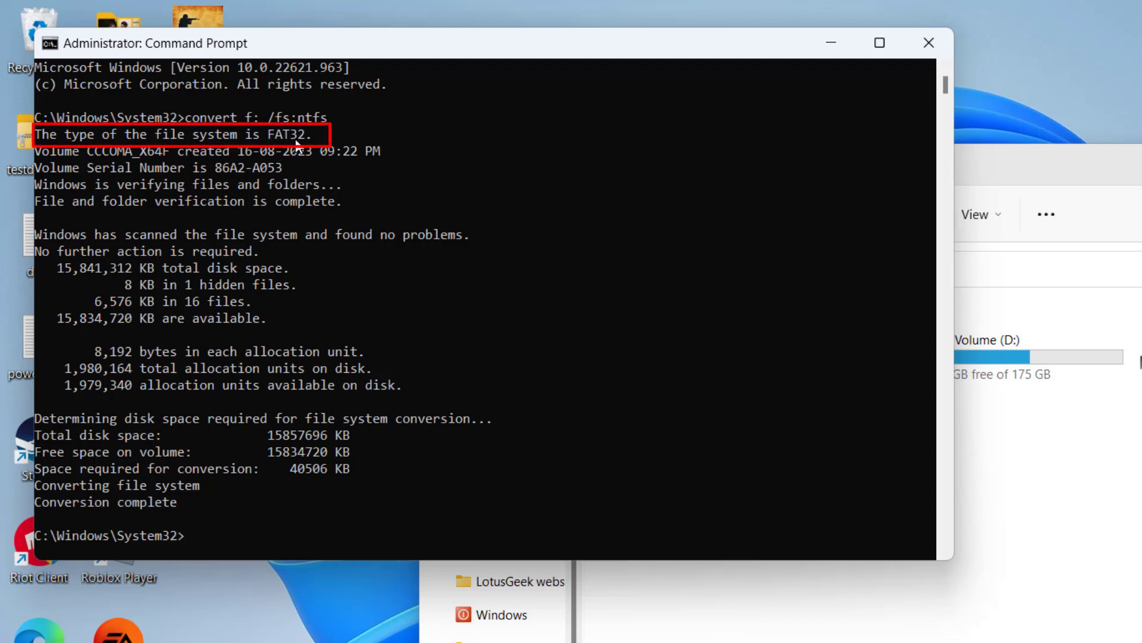
mouse_move(76, 531)
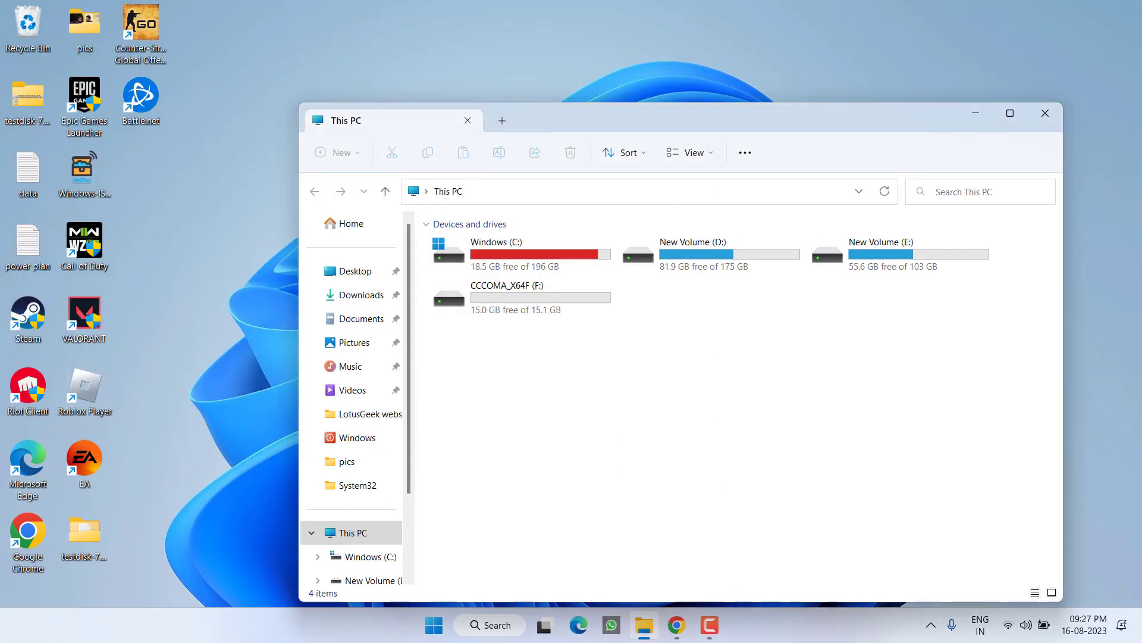
mouse_move(1072, 109)
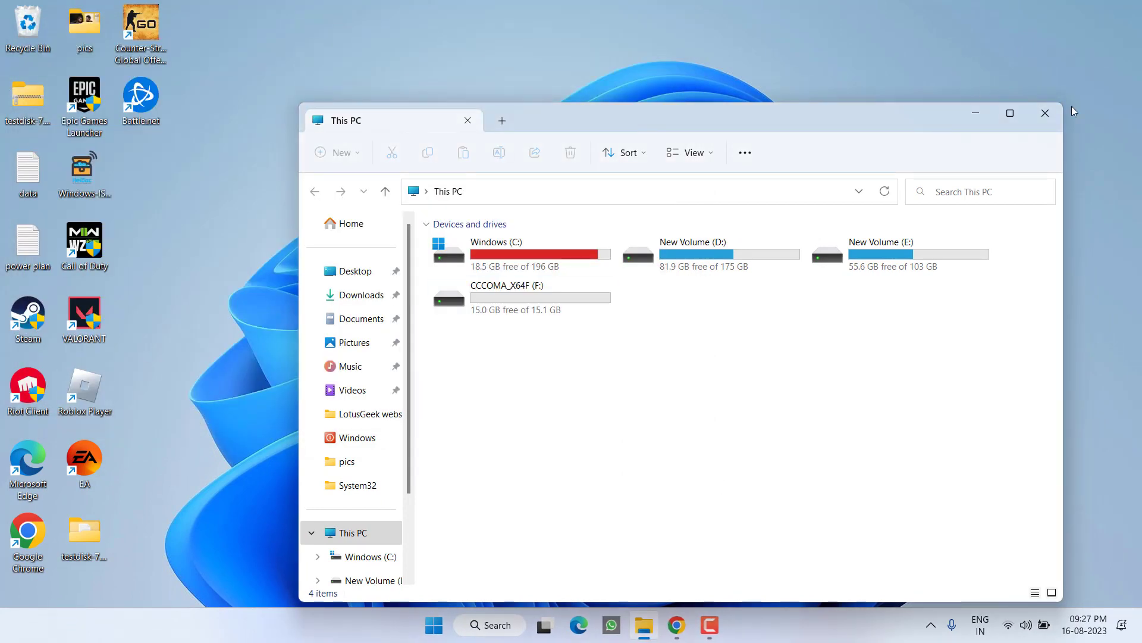
Confirm drive F:'s properties now report NTFS and dismiss the dialog unchanged
click(1045, 113)
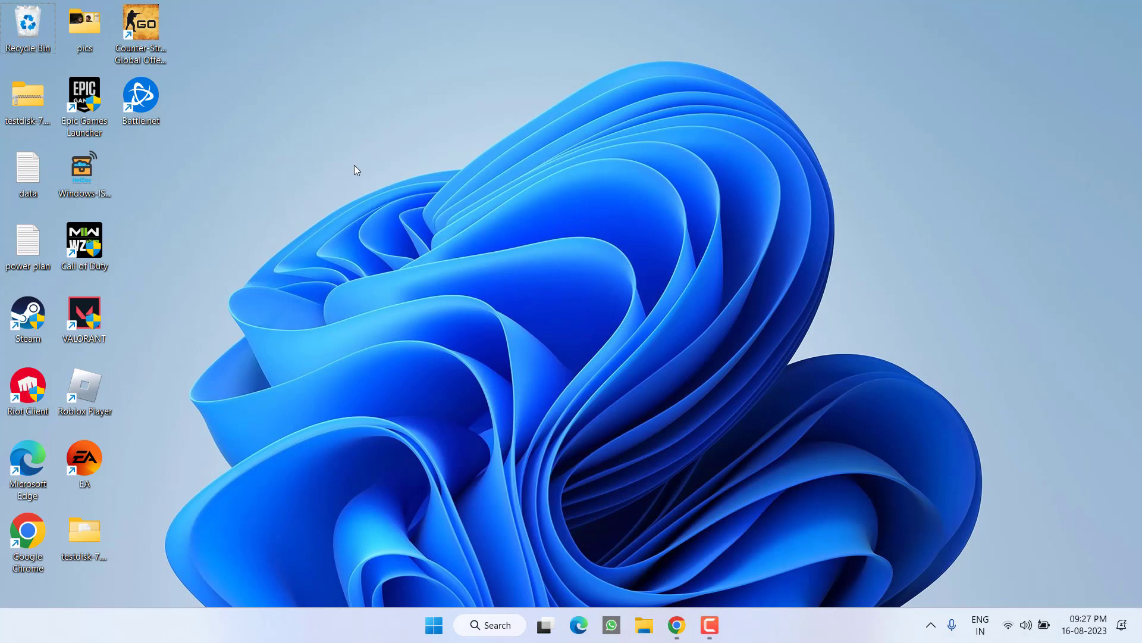
click(642, 625)
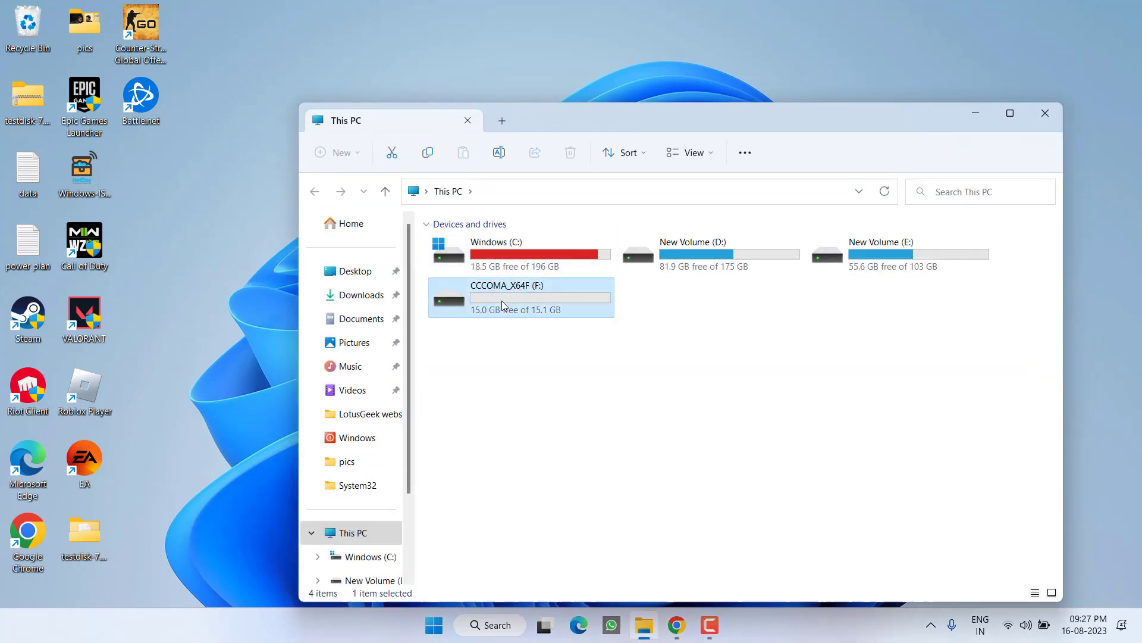
right_click(502, 298)
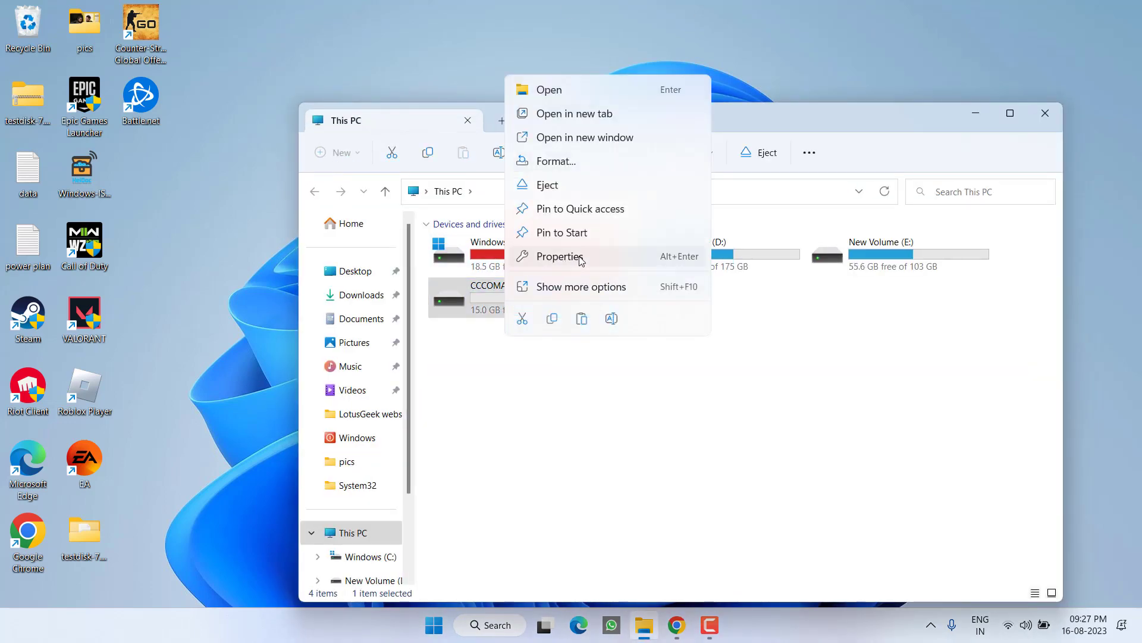
click(560, 257)
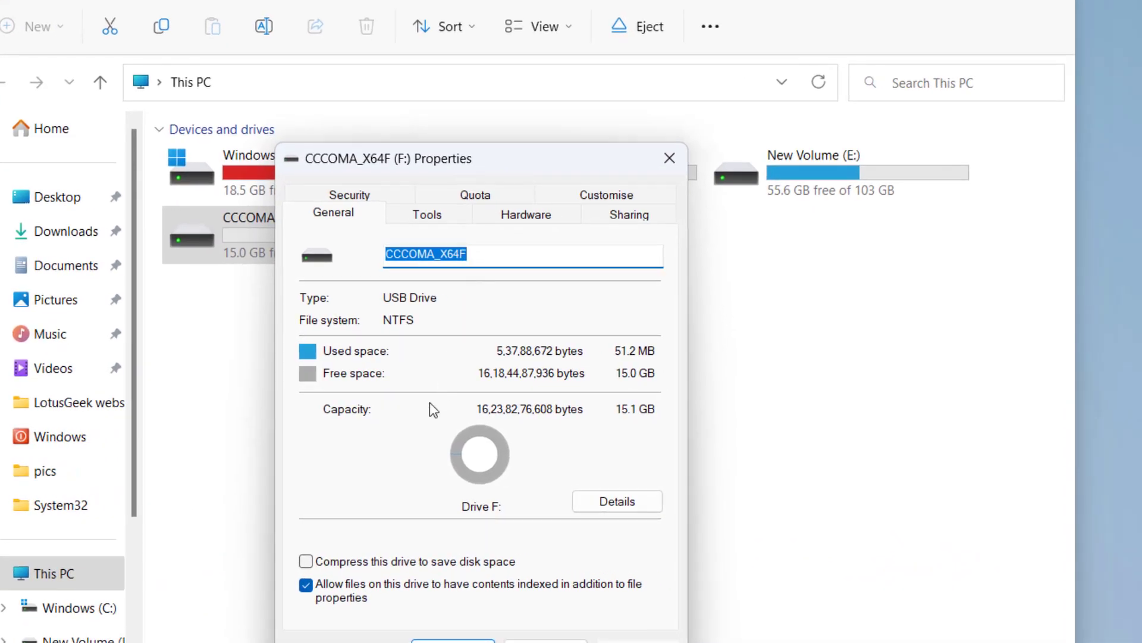
mouse_move(354, 436)
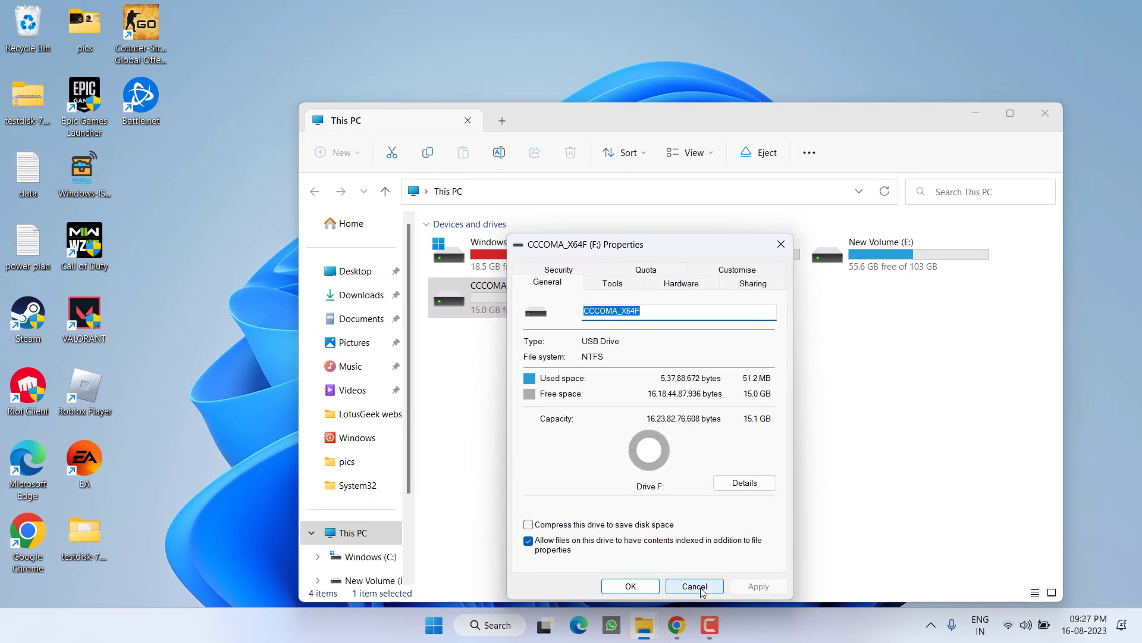
click(693, 585)
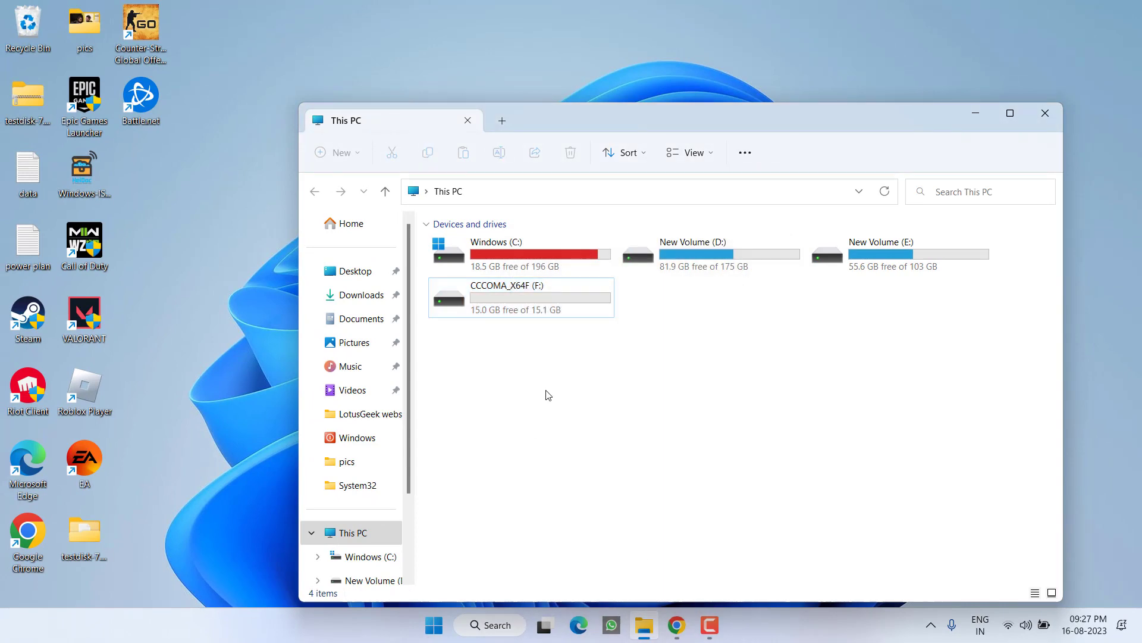
Verify the 14 files on drive F: are intact and close File Explorer
double_click(508, 284)
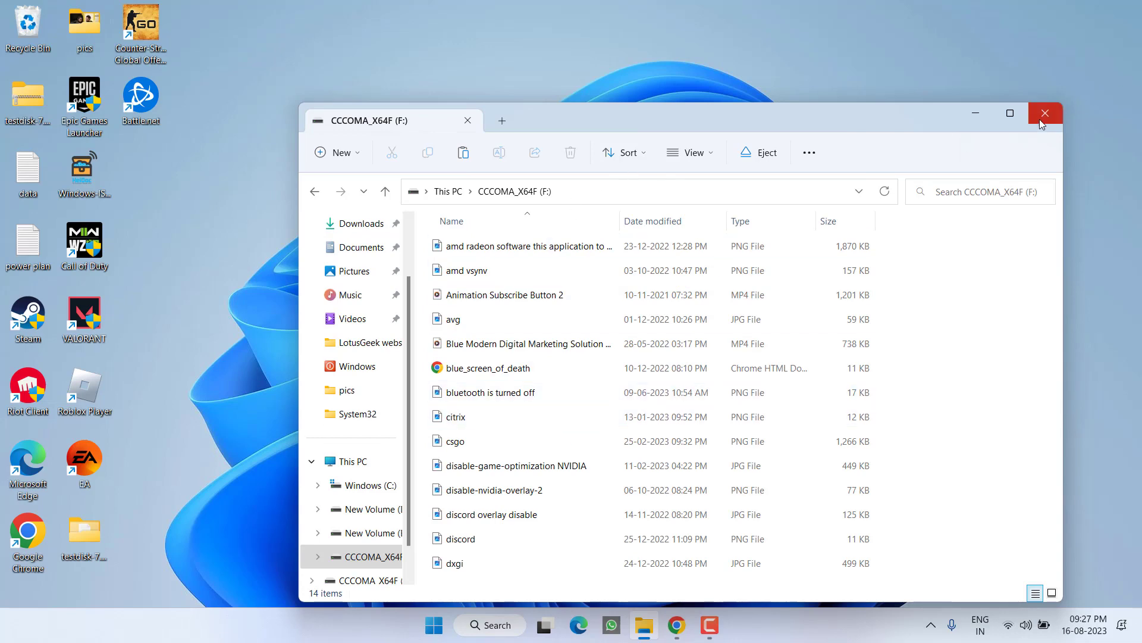
click(1045, 114)
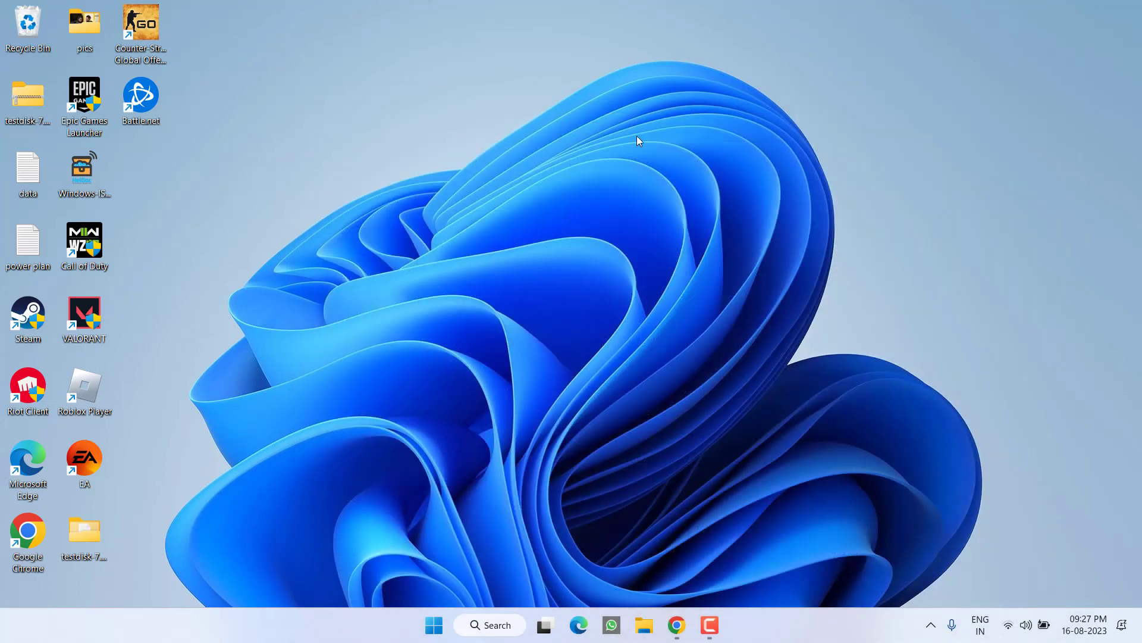